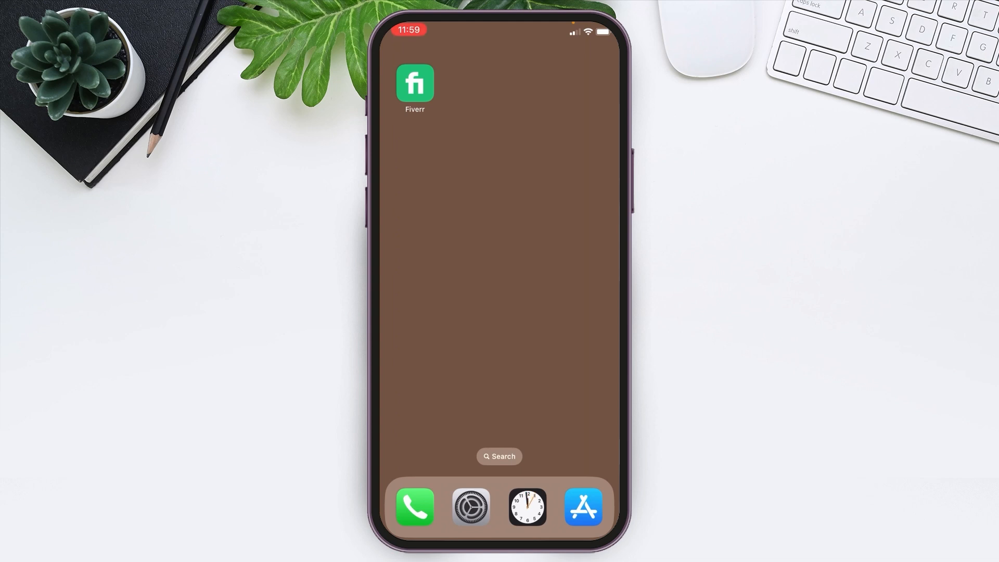
# Launch the Fiverr app from the iOS Home Screen.
pyautogui.click(414, 84)
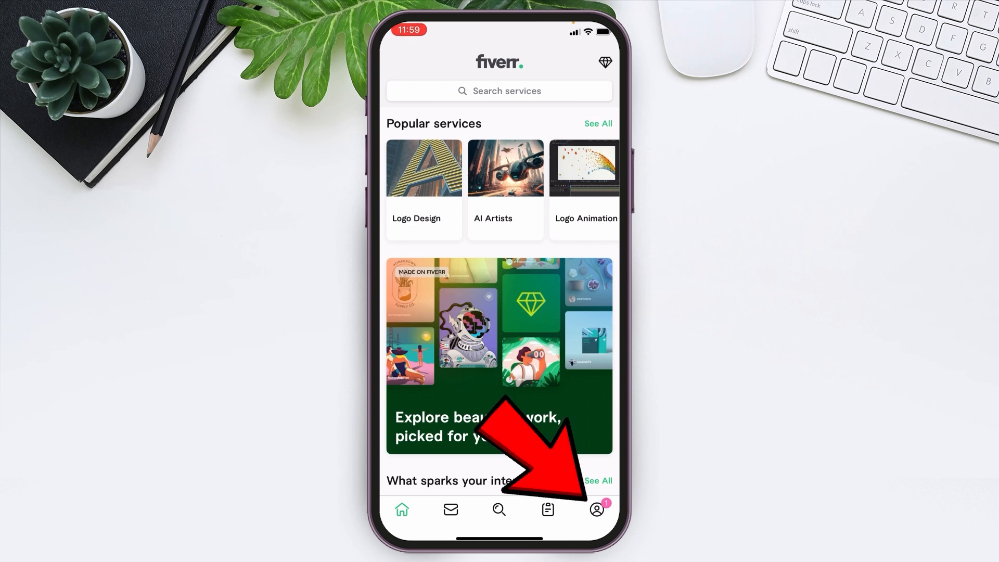
# Go to the profile tab and choose Account under Settings.
pyautogui.click(595, 509)
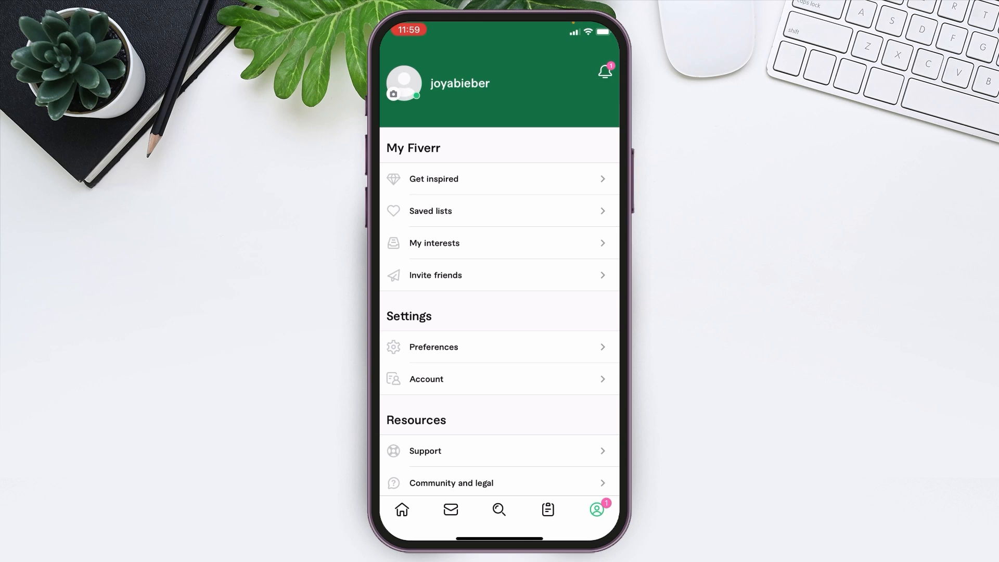
pyautogui.click(426, 379)
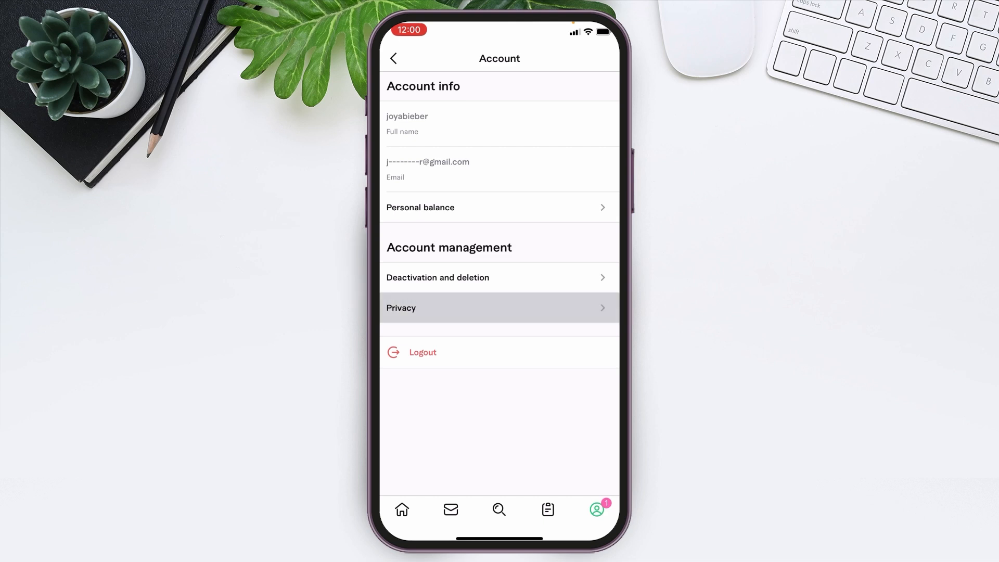
# From Privacy, open the Privacy Policy web page and its hamburger navigation menu.
pyautogui.click(499, 307)
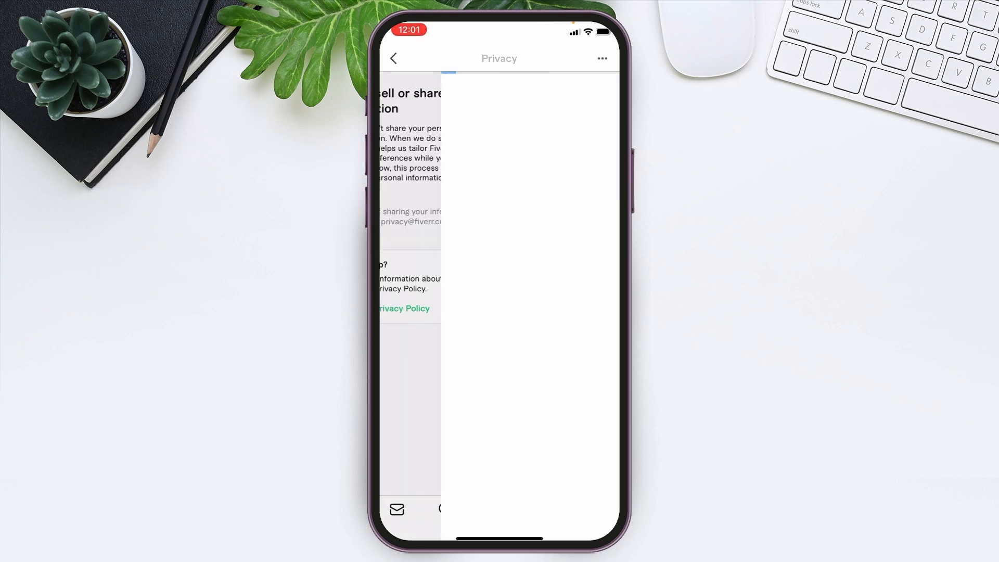
pyautogui.click(404, 309)
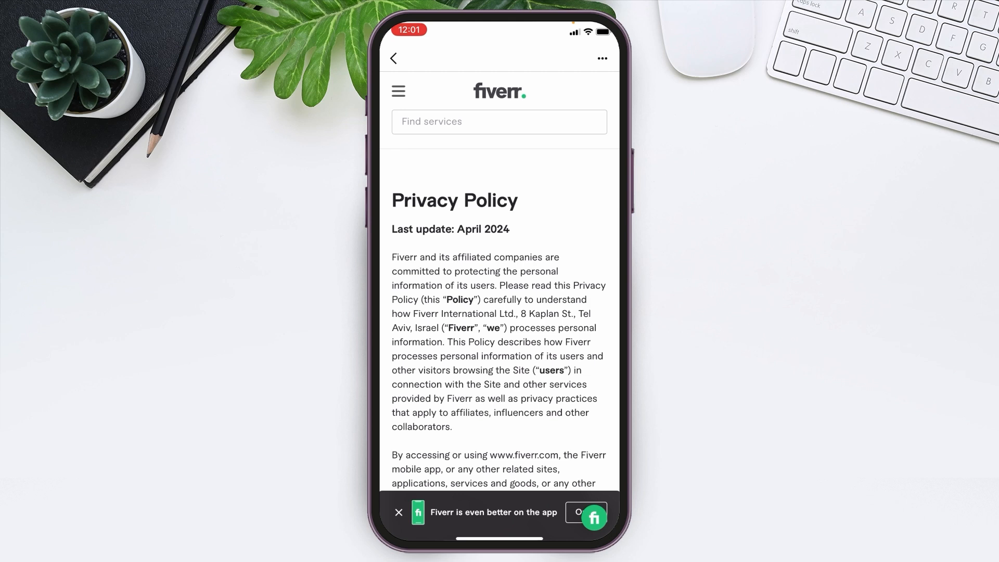
pyautogui.click(398, 91)
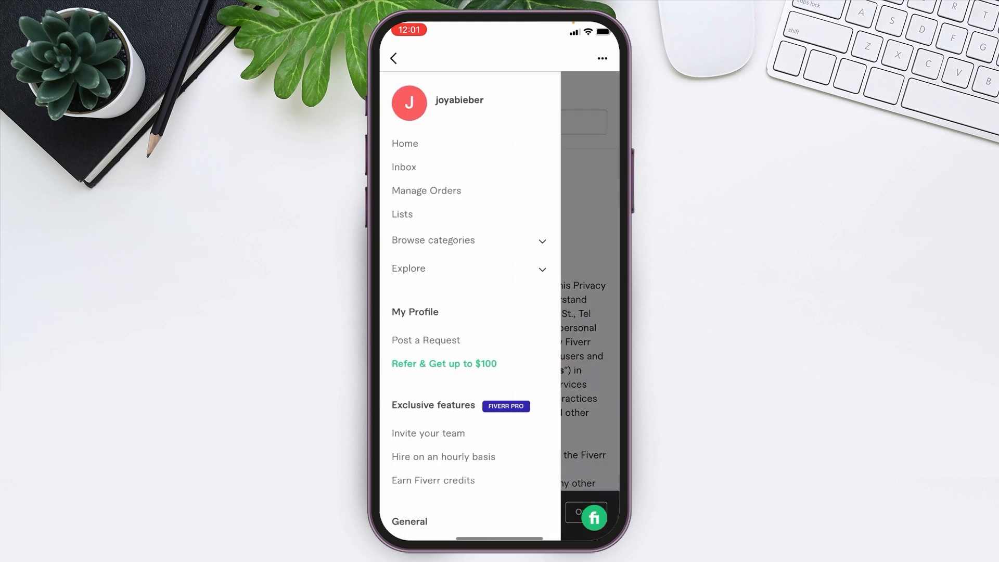
# Scroll the side menu and choose Settings under General.
pyautogui.scroll(-3)
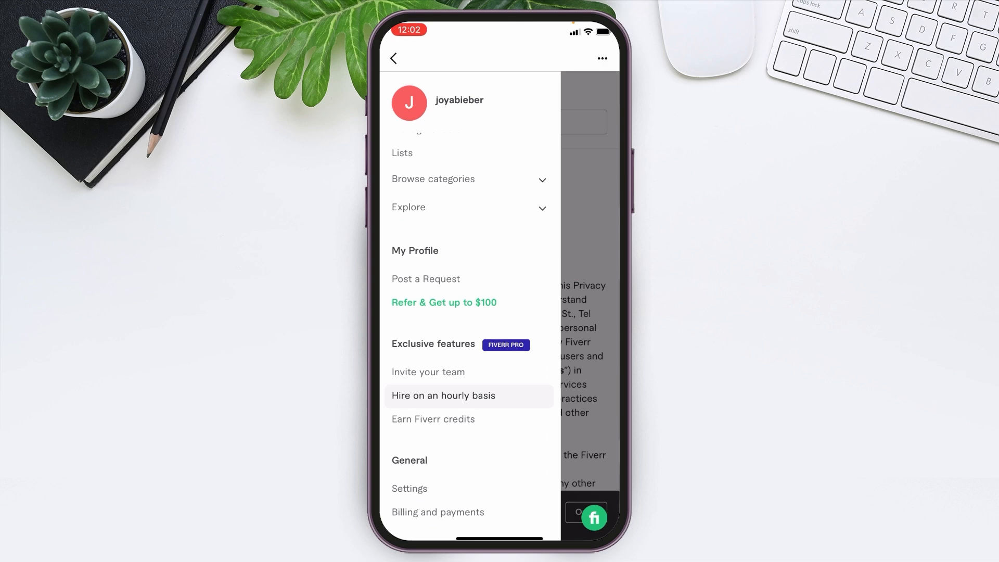
pyautogui.scroll(-3)
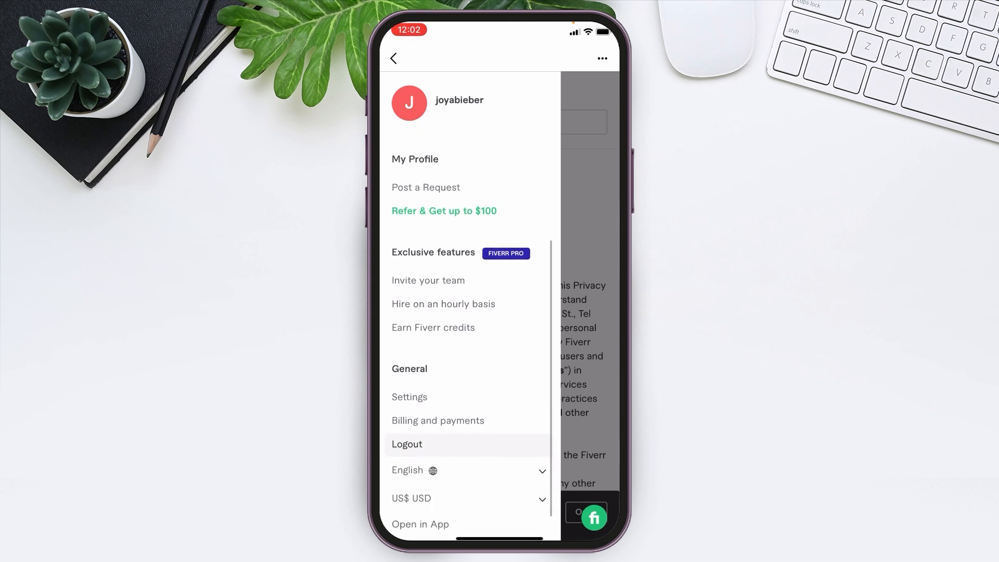
pyautogui.click(408, 397)
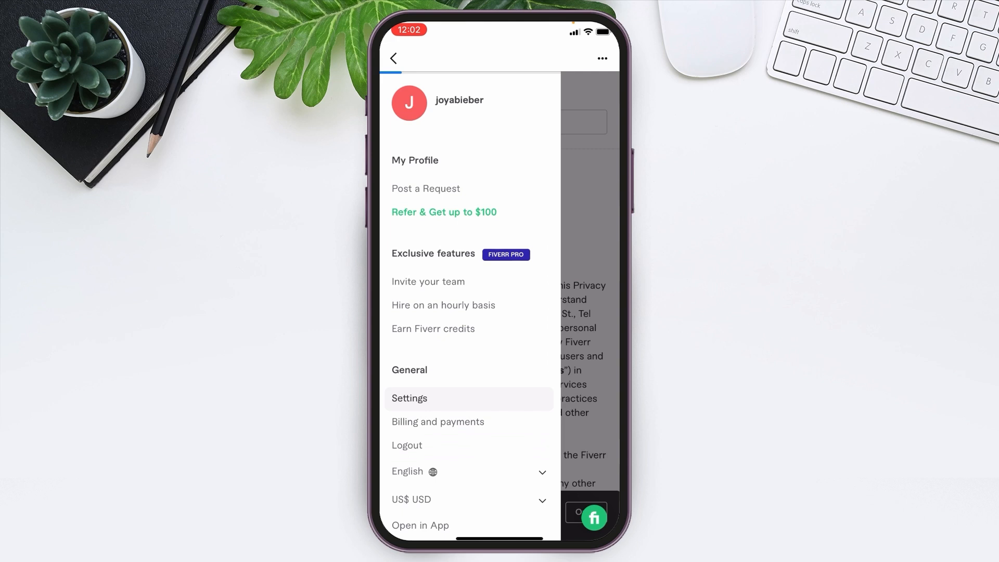
pyautogui.click(409, 398)
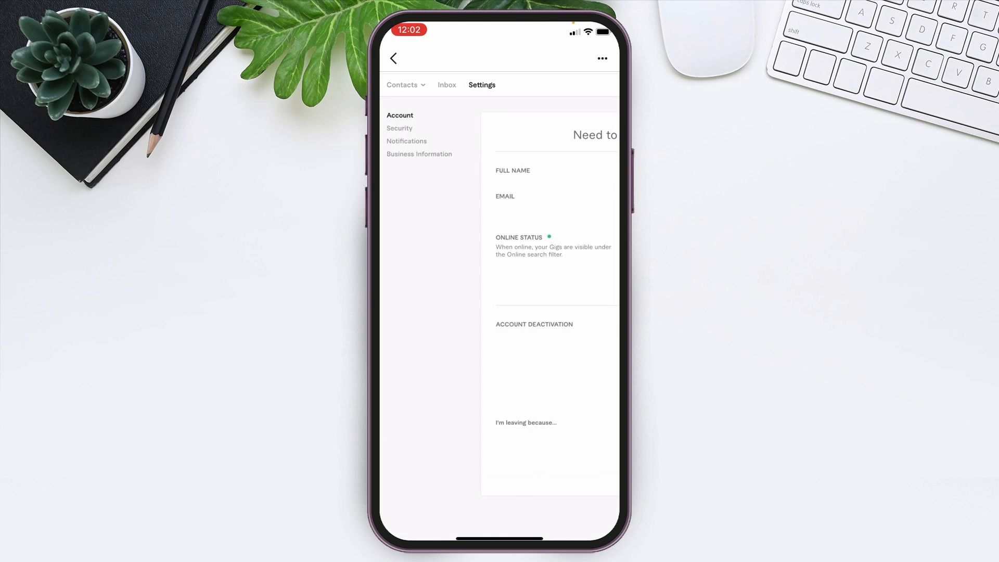
# Choose Security in the settings sidebar and scroll down to the Set Password section.
pyautogui.click(400, 128)
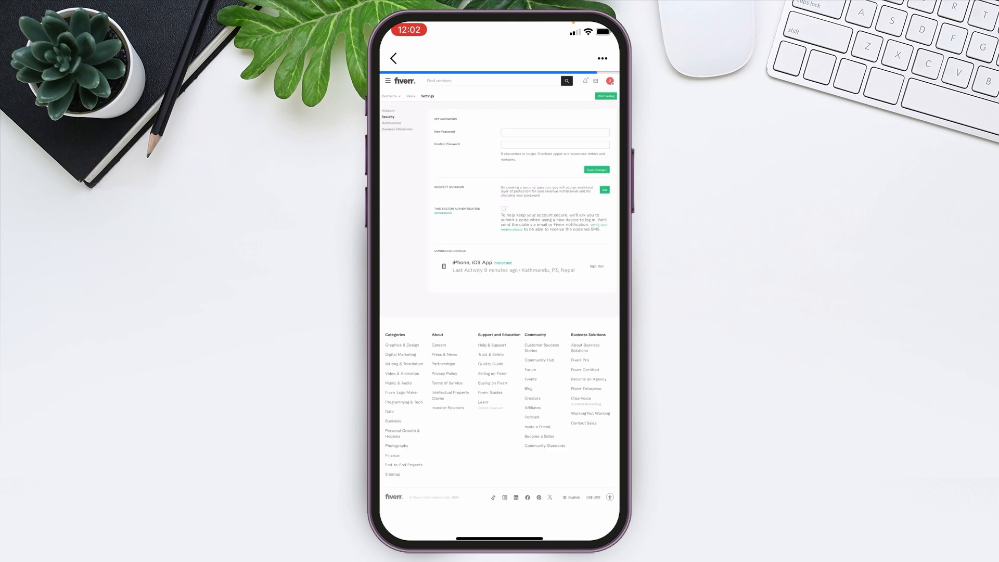
pyautogui.scroll(-3)
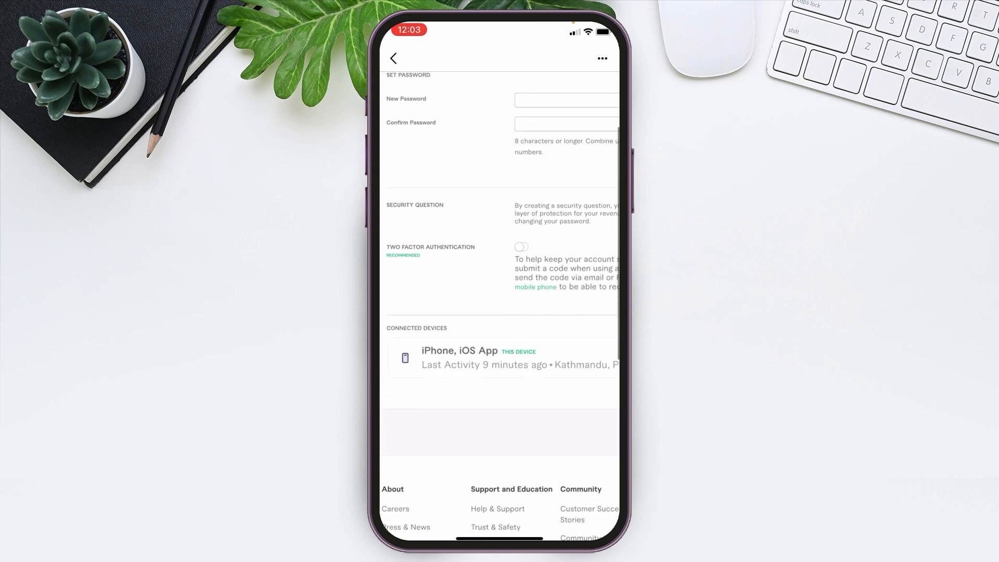
pyautogui.scroll(-3)
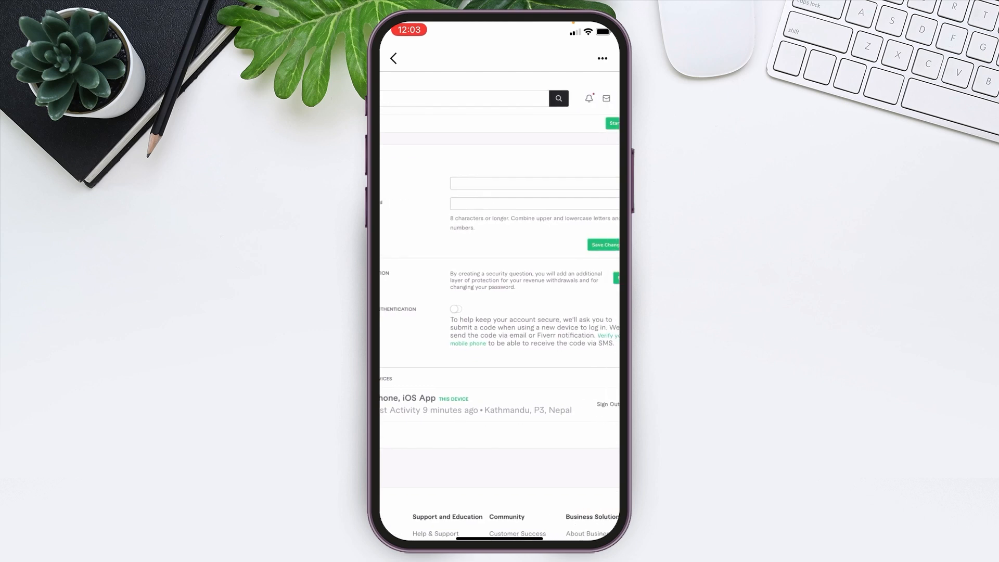
pyautogui.scroll(-3)
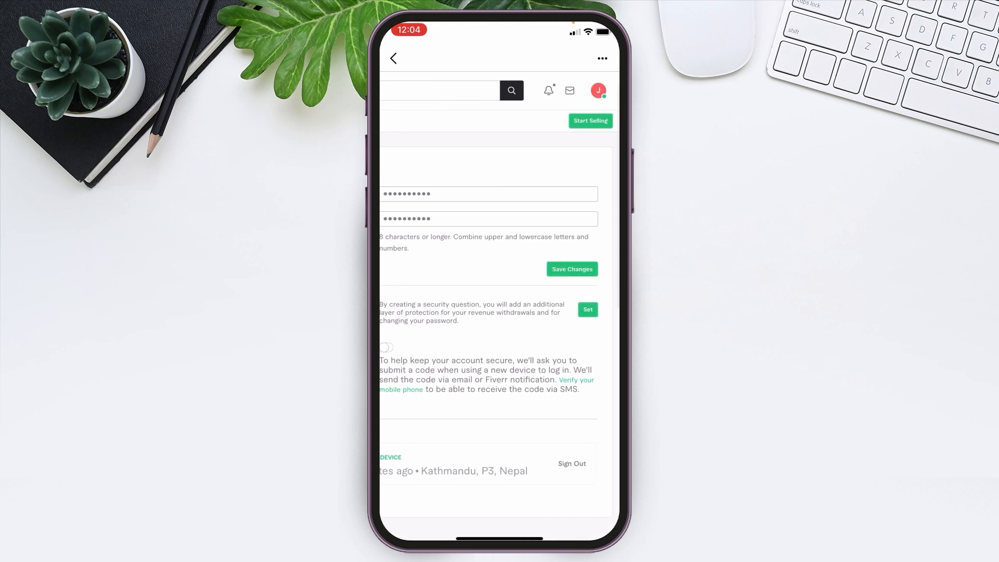
# Submit the new password with Save Changes.
pyautogui.click(571, 269)
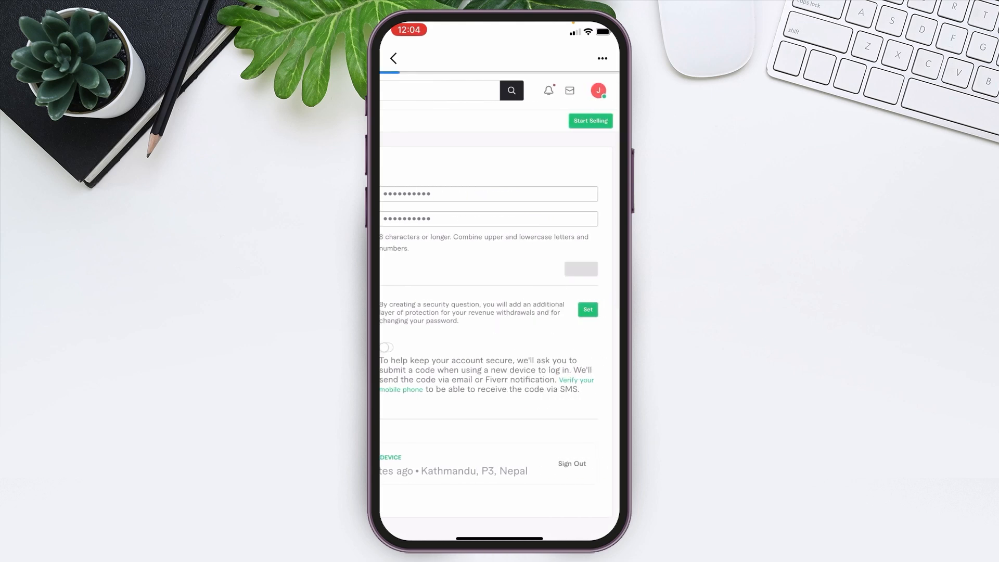